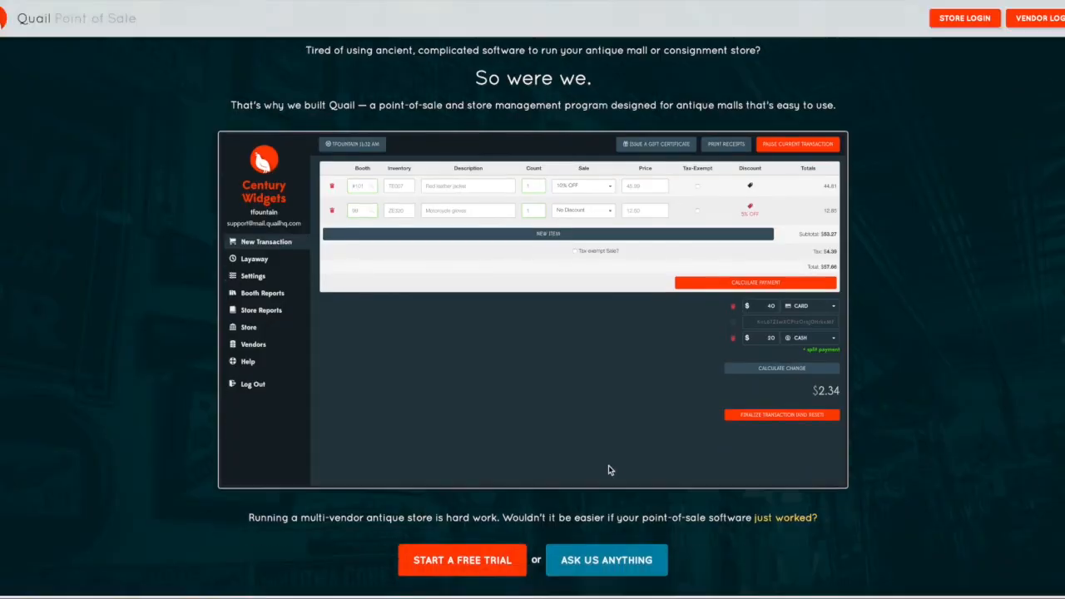
Start a free trial signup from the Quail landing page
{"action": "scroll", "scroll_direction": "down", "scroll_amount": 3}
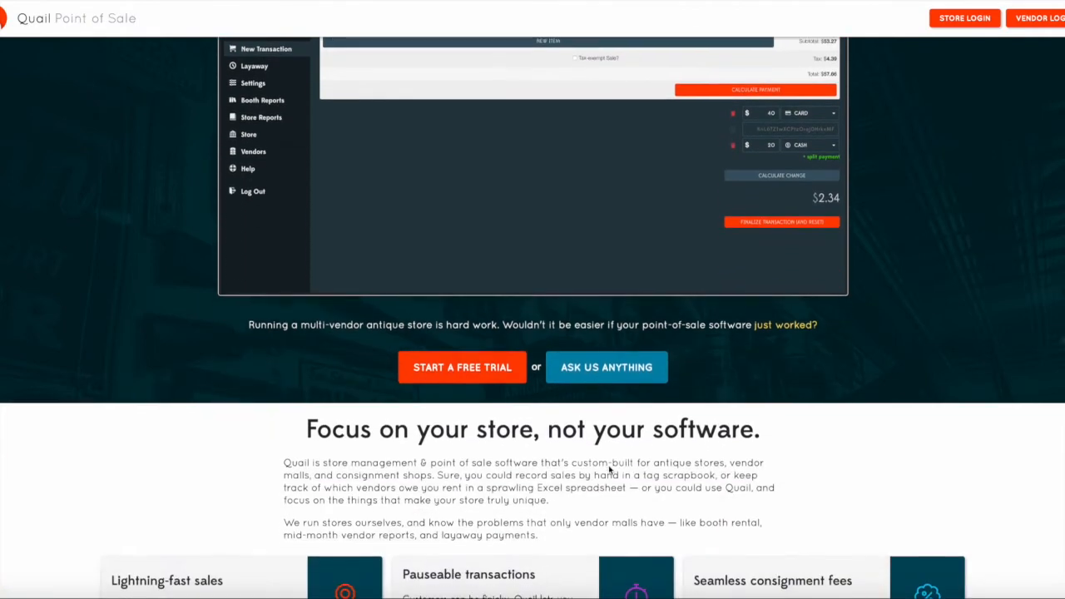
{"action": "left_click", "coordinate": [463, 368]}
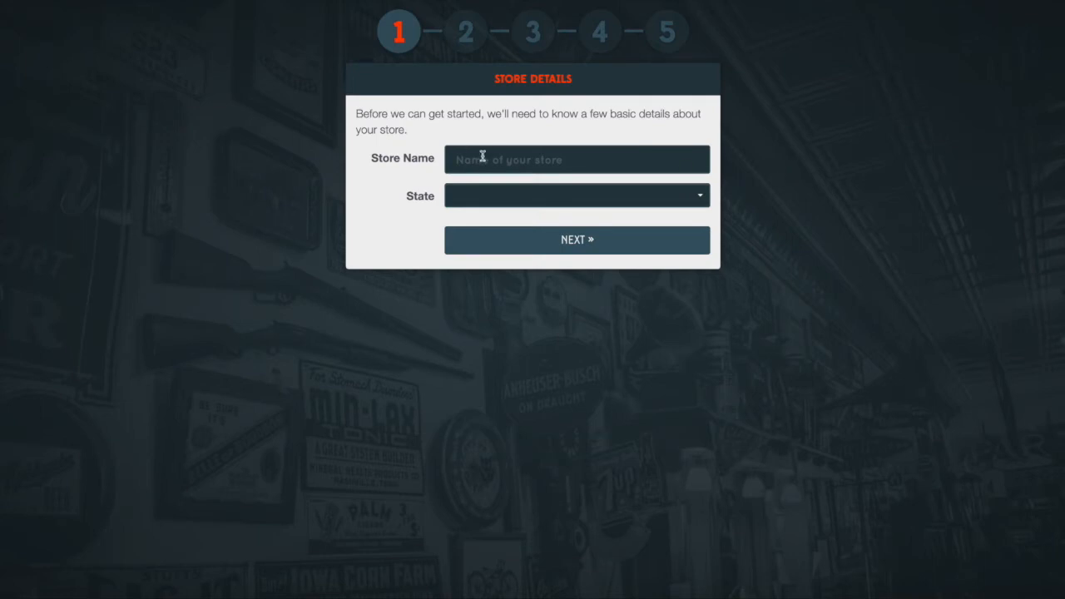
Enter store name 'Video Tutorials' with state TX and continue to sales tax
{"action": "type", "text": "Video Tutorials"}
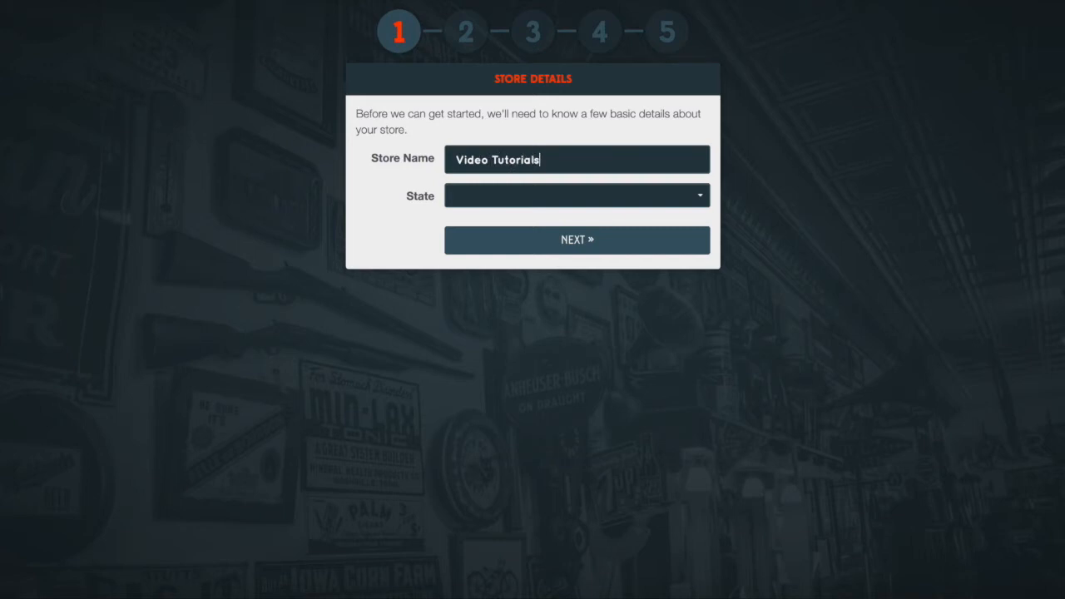
{"action": "left_click", "coordinate": [575, 196]}
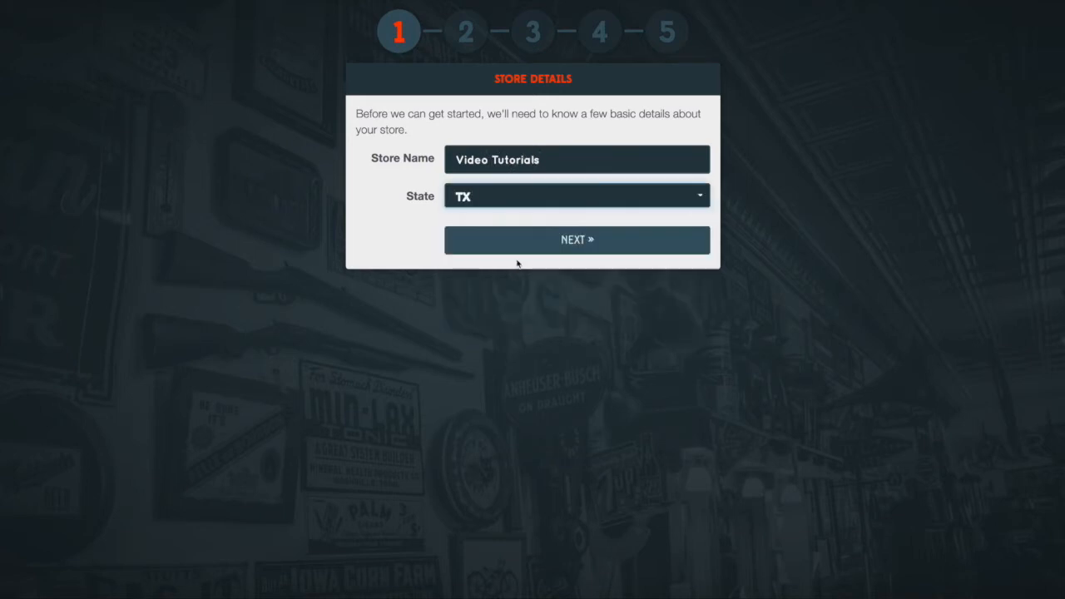
{"action": "left_click", "coordinate": [576, 239]}
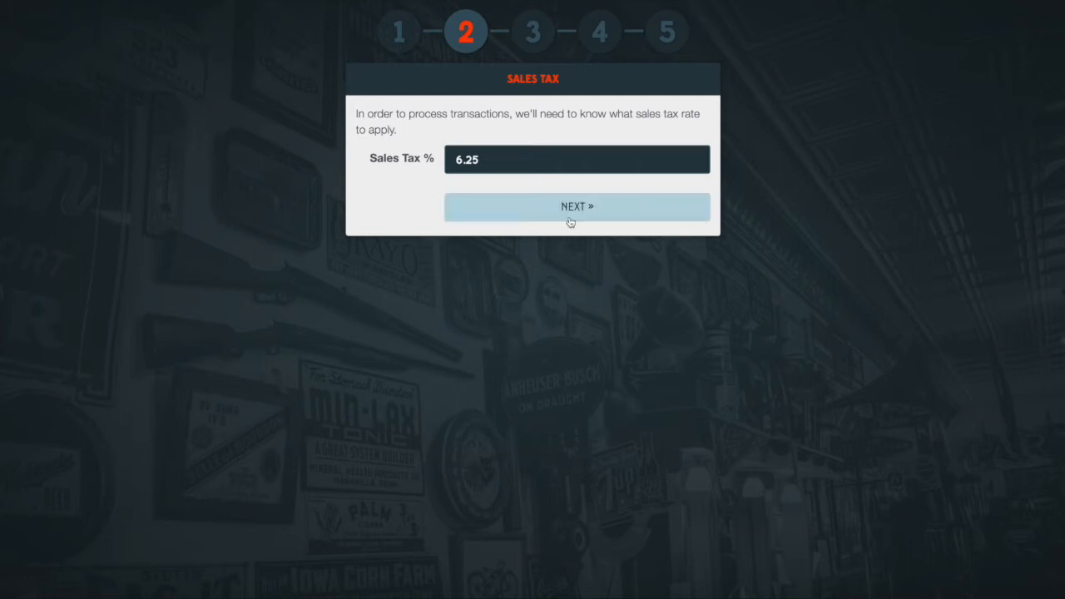
Submit the 6.25% sales tax rate and continue to the multi-vendor question
{"action": "left_click", "coordinate": [576, 206]}
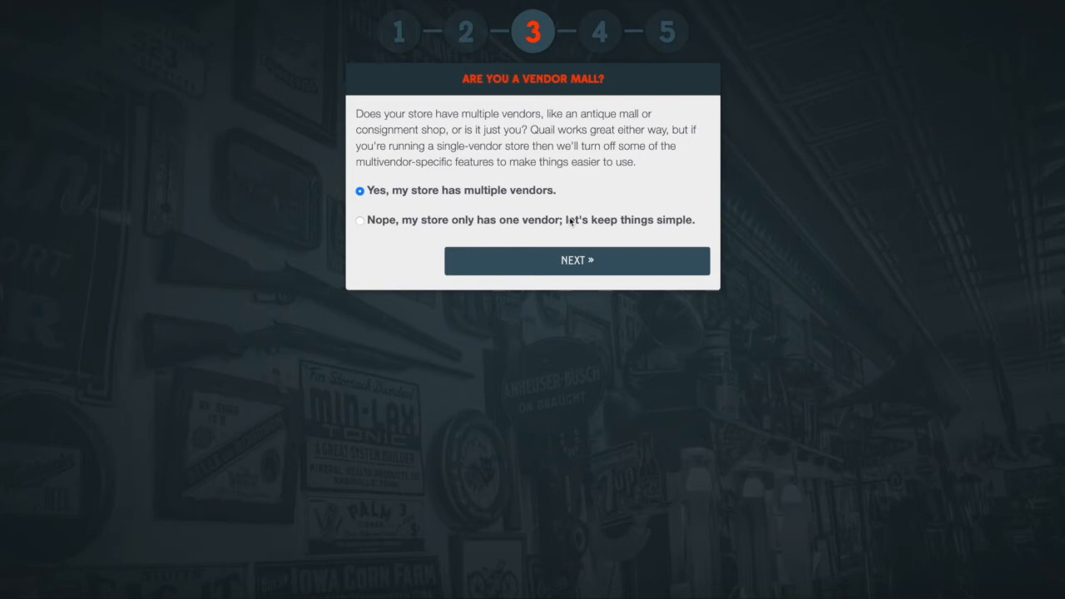
{"action": "mouse_move", "coordinate": [371, 241]}
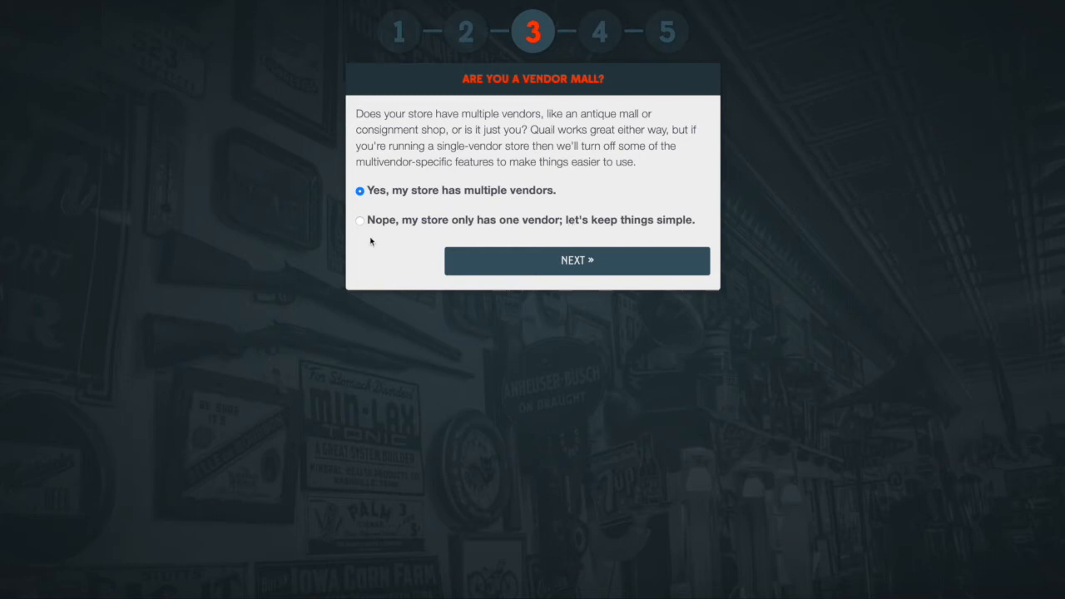
{"action": "mouse_move", "coordinate": [408, 203]}
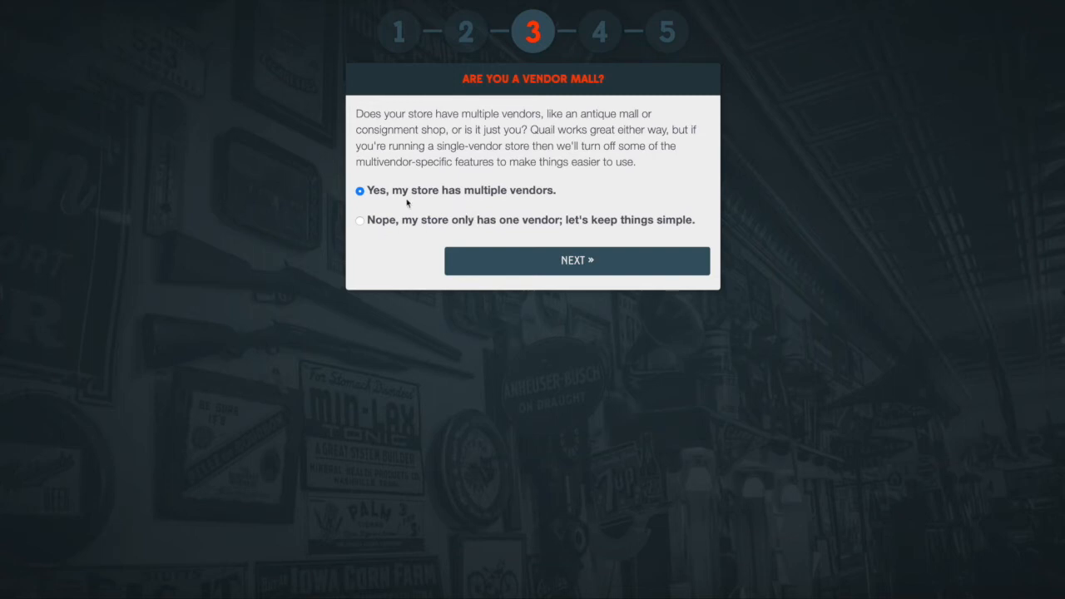
{"action": "mouse_move", "coordinate": [556, 207]}
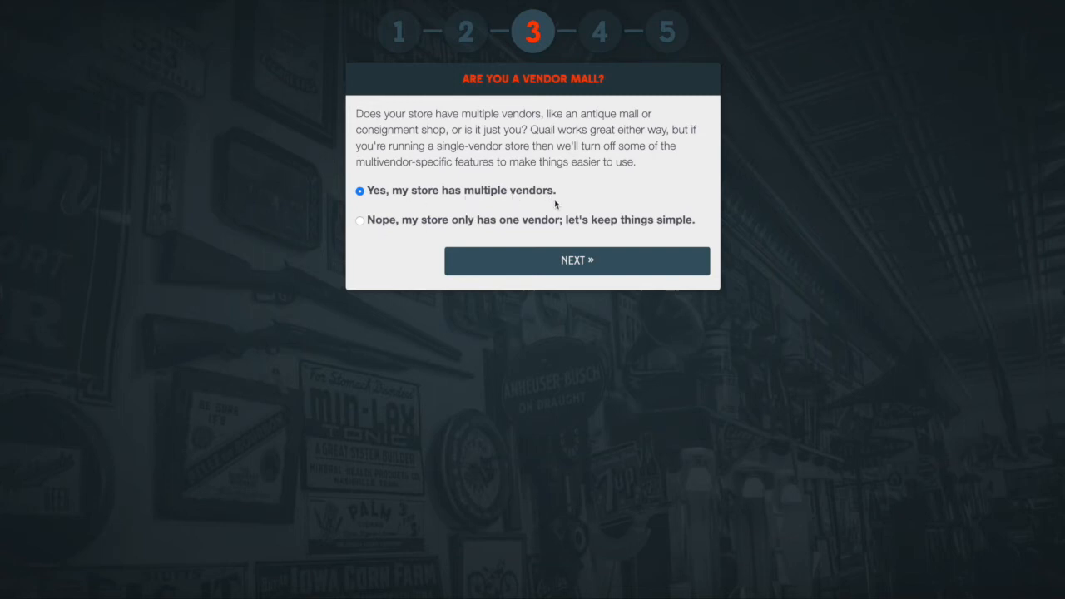
Keep 'Yes, my store has multiple vendors' selected and continue to optional extras
{"action": "left_click", "coordinate": [575, 260]}
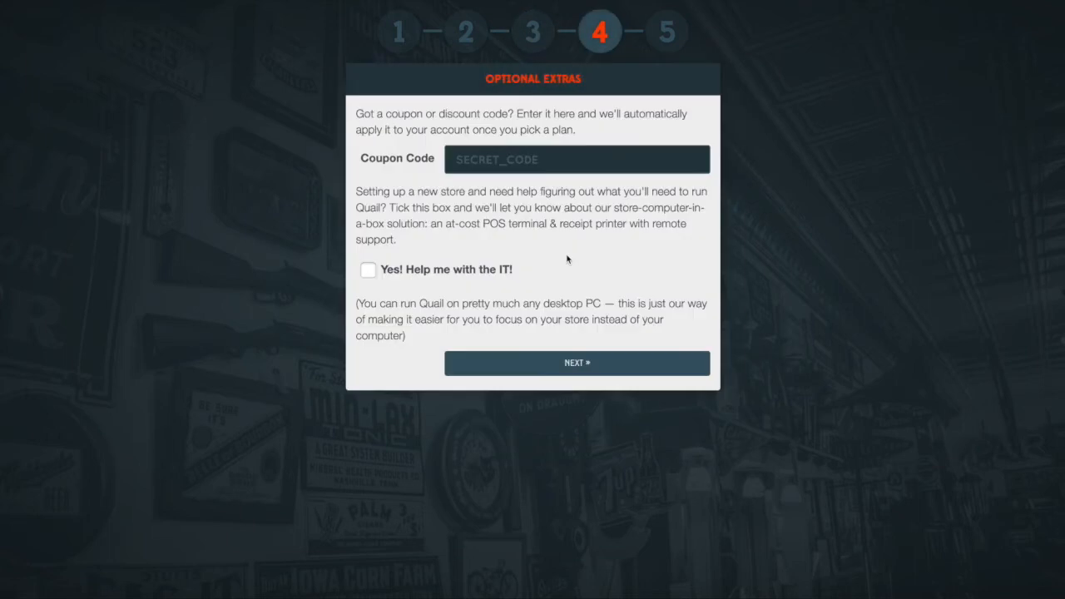
{"action": "mouse_move", "coordinate": [433, 316]}
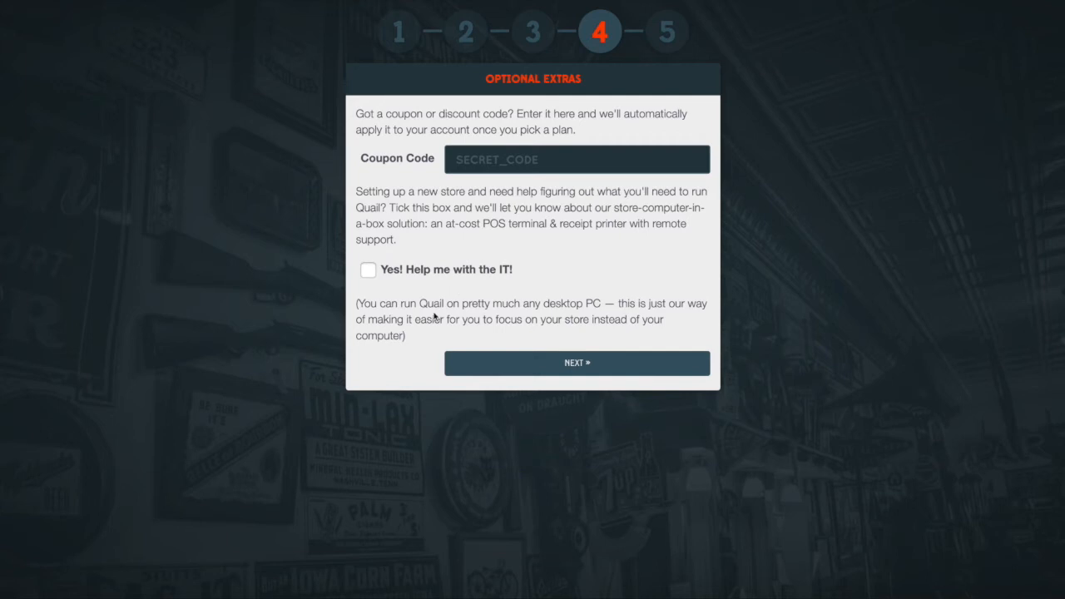
Request IT help with no coupon code and continue to account login
{"action": "left_click", "coordinate": [367, 270]}
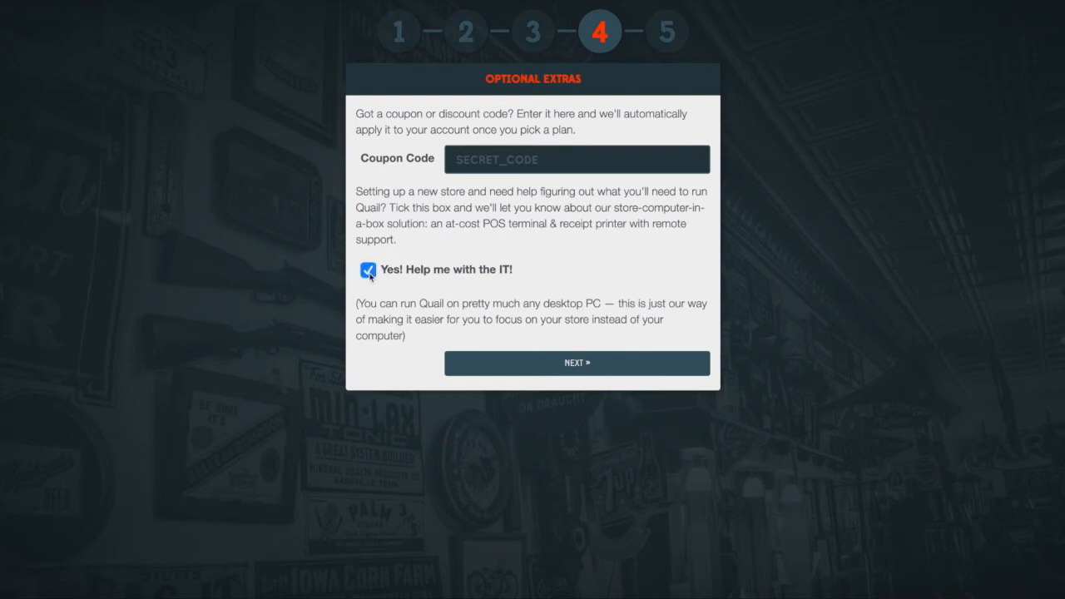
{"action": "left_click", "coordinate": [370, 269]}
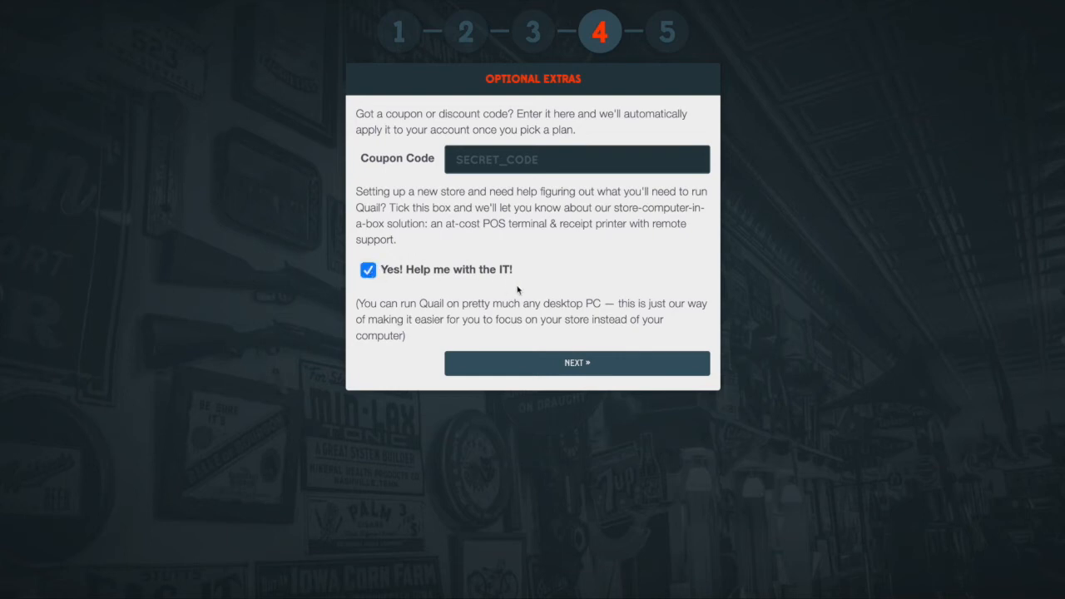
{"action": "mouse_move", "coordinate": [576, 363]}
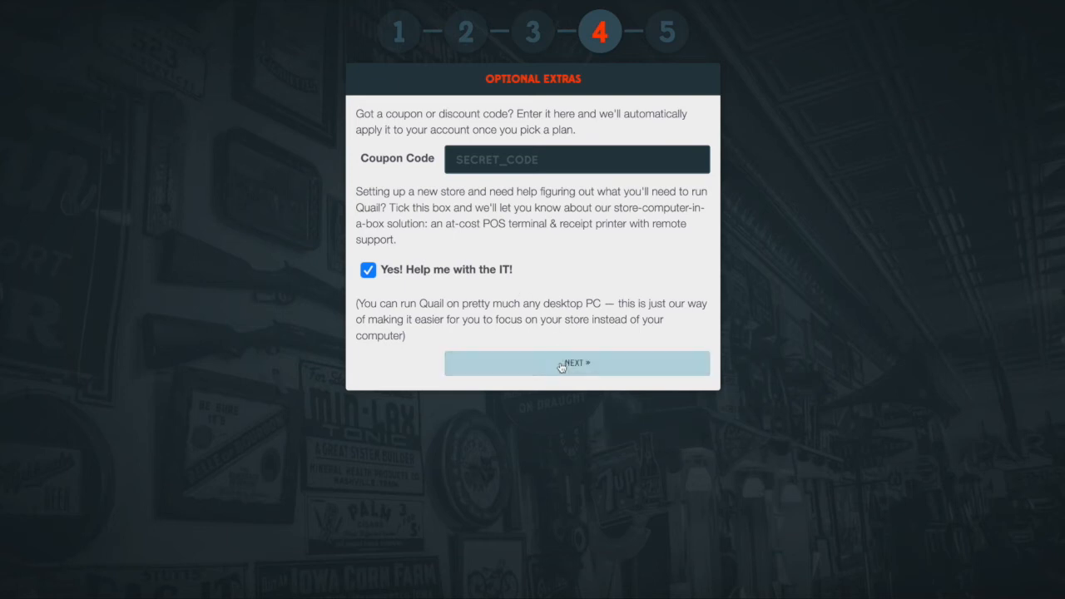
{"action": "left_click", "coordinate": [576, 362]}
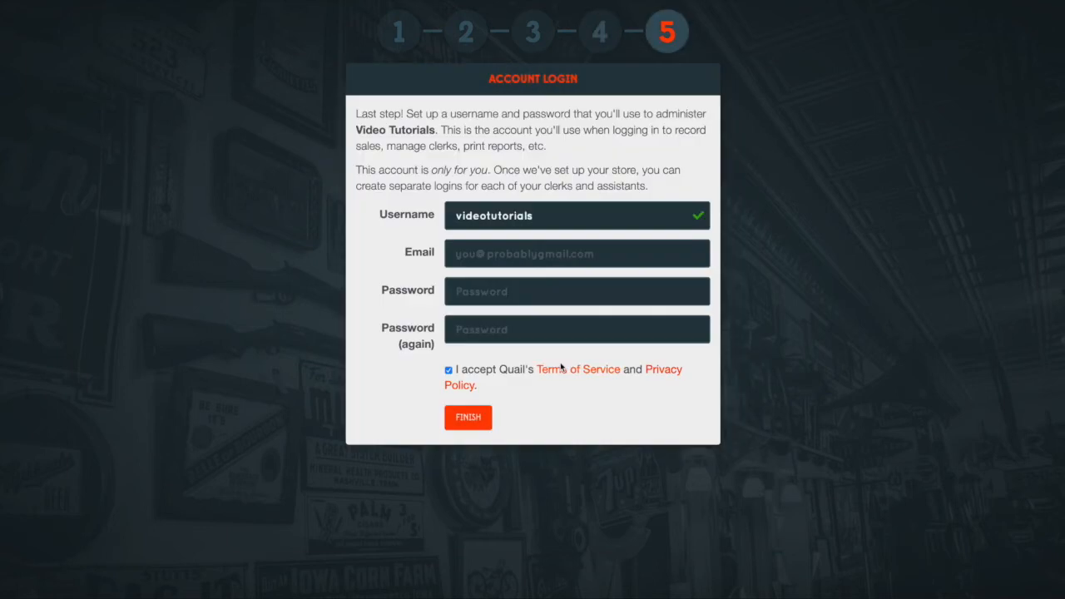
{"action": "mouse_move", "coordinate": [559, 278]}
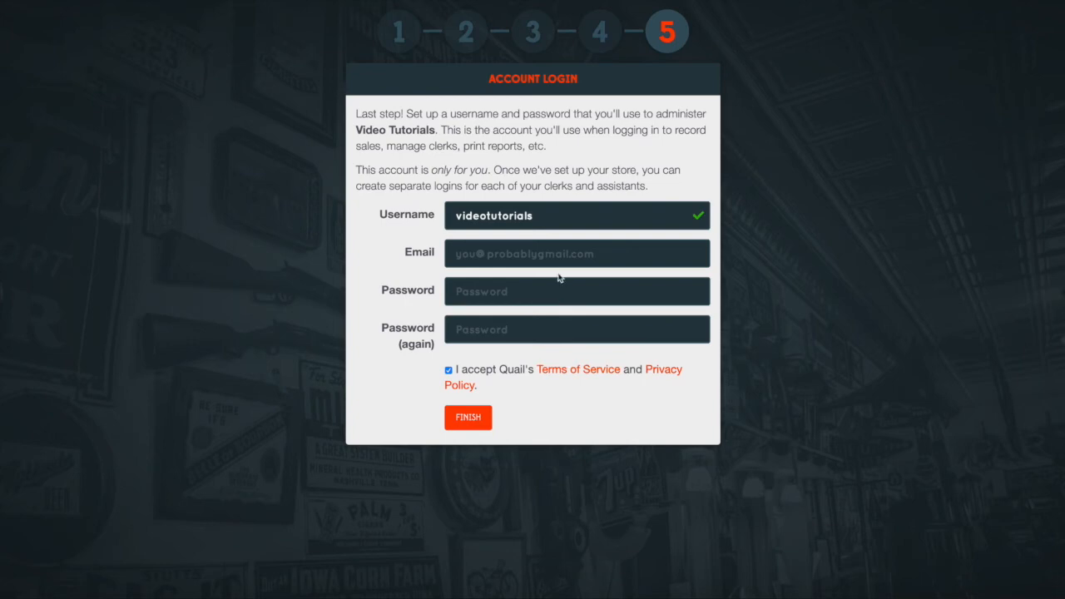
Enter the administrator email and password, keep terms accepted, and finish signup
{"action": "left_click", "coordinate": [576, 253]}
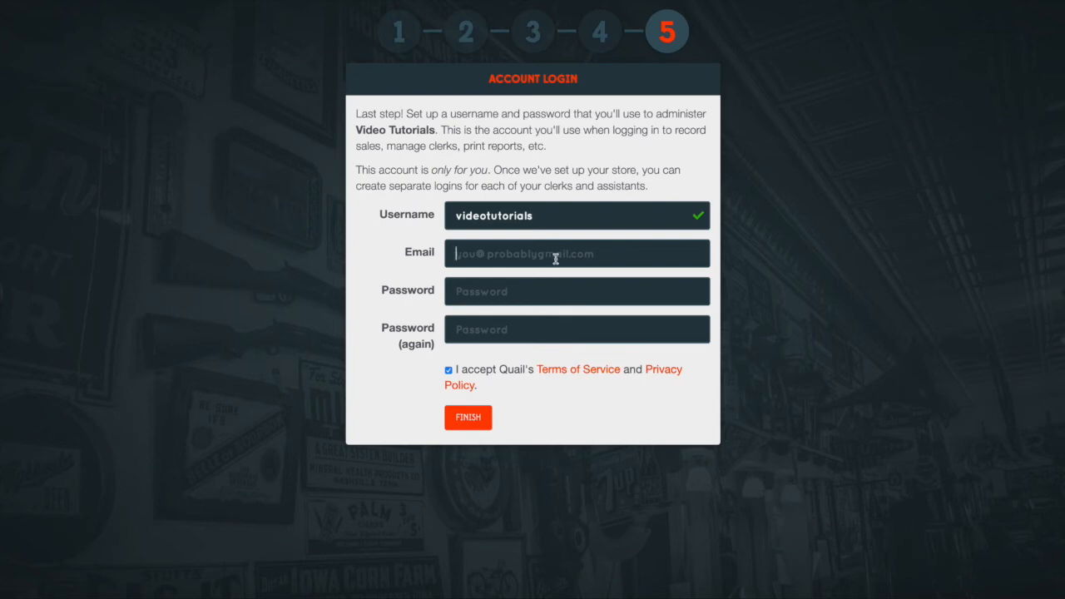
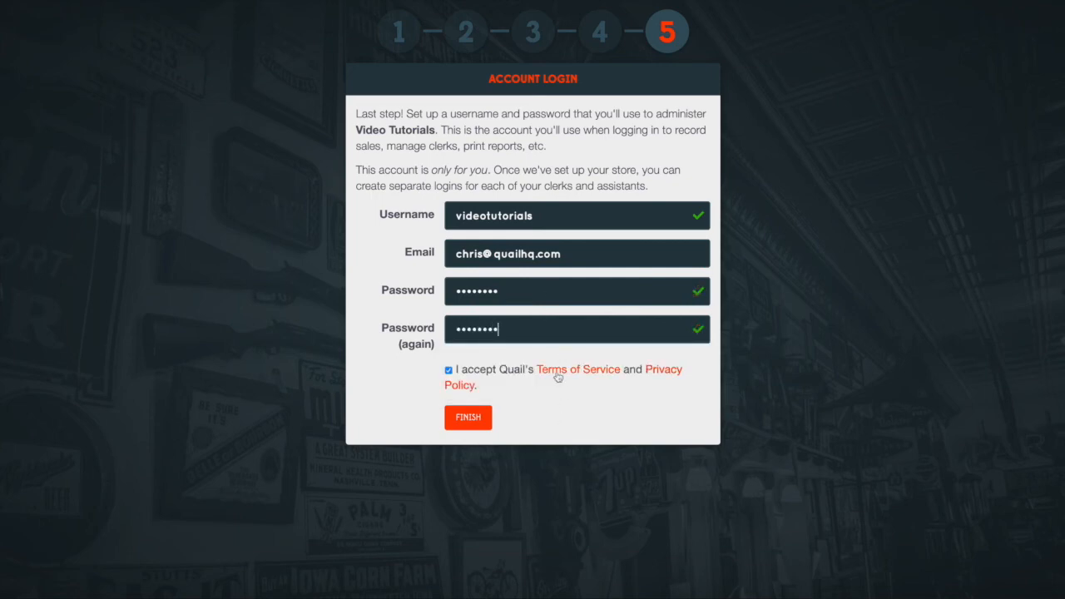
{"action": "mouse_move", "coordinate": [580, 404]}
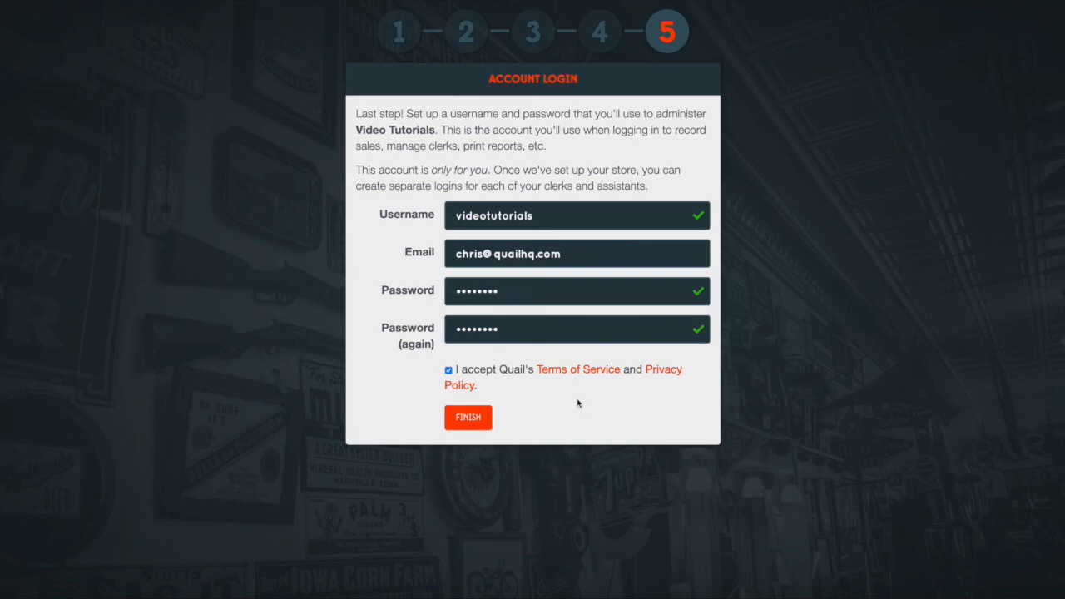
{"action": "left_click", "coordinate": [468, 418]}
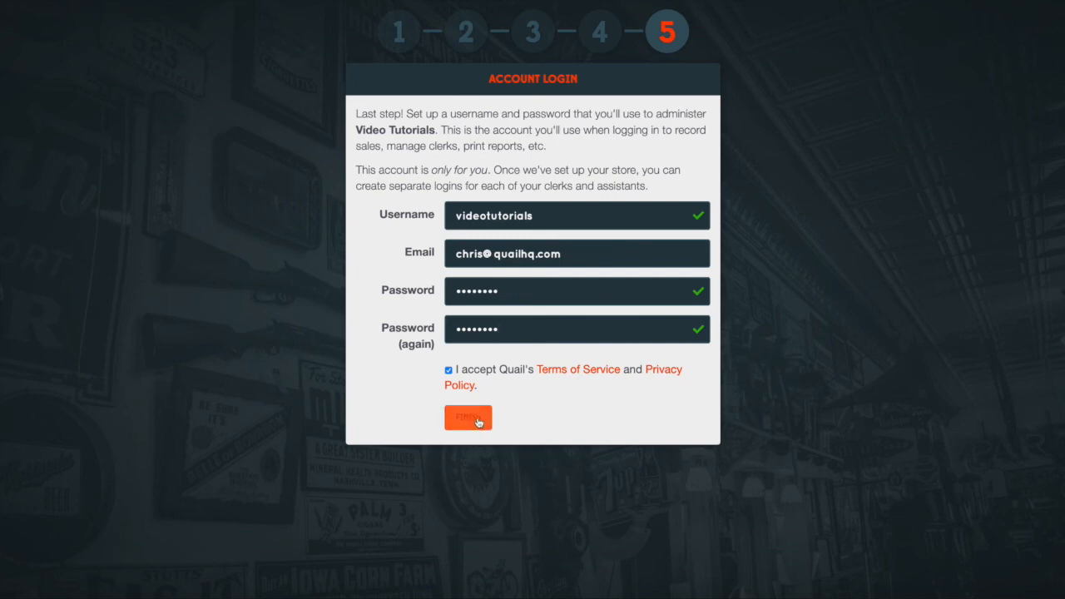
{"action": "left_click", "coordinate": [467, 416]}
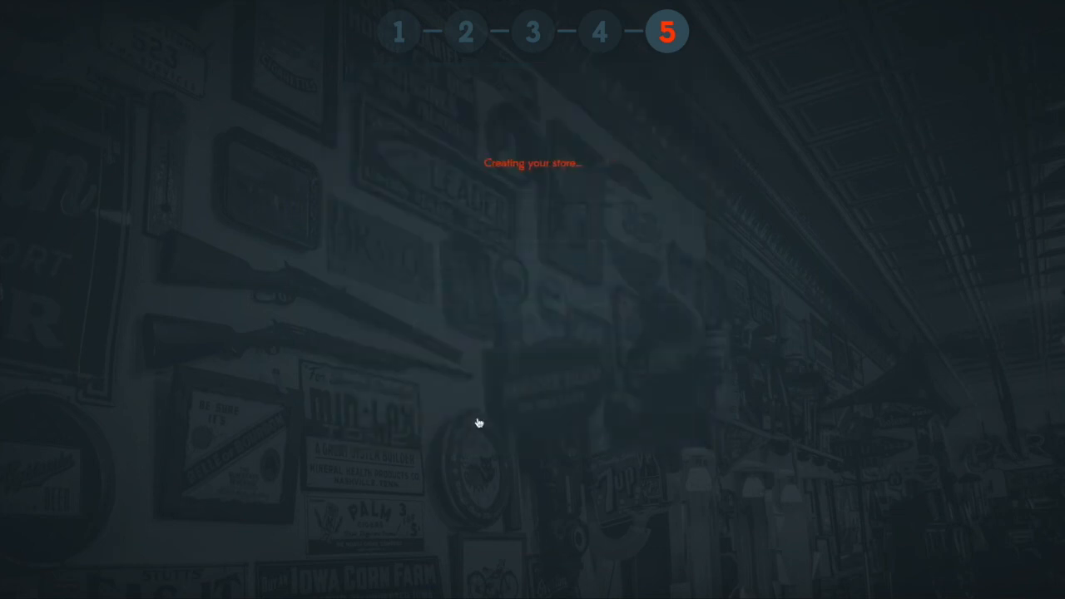